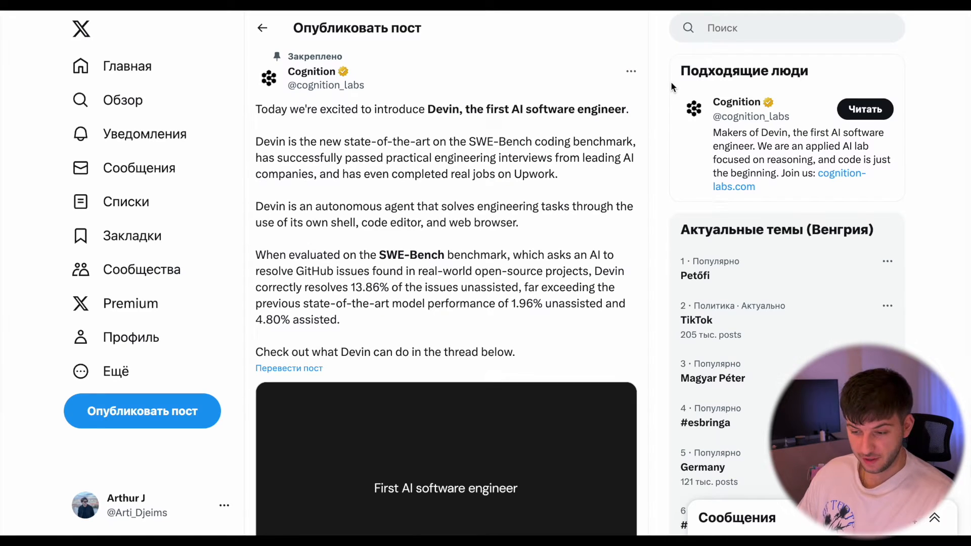
mouse_move(577, 141)
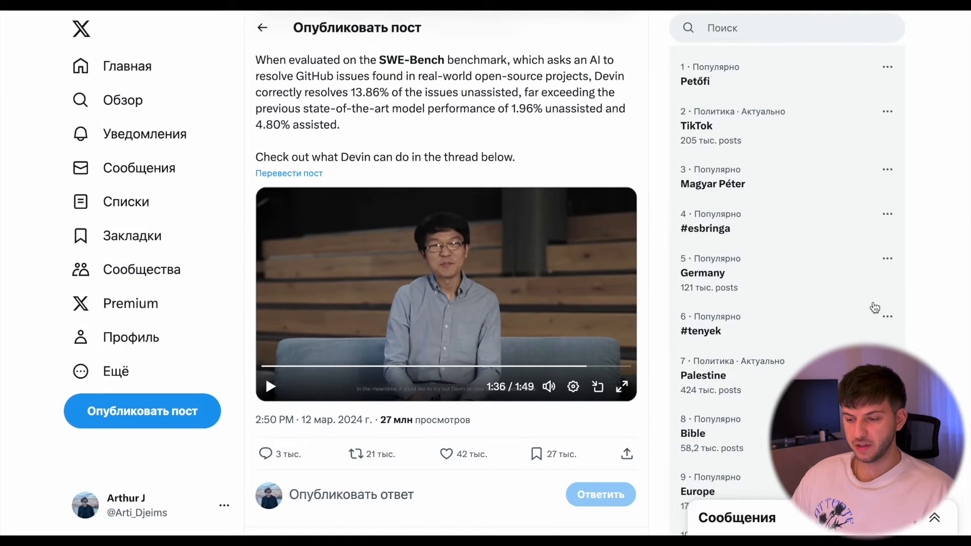
mouse_move(933, 209)
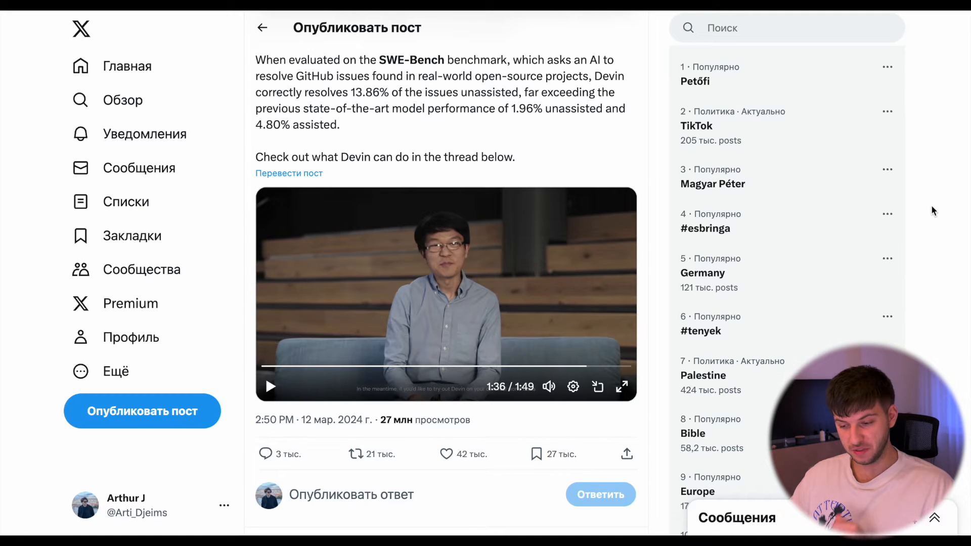
Step: Watch the 1/4 reply's Devin workspace demo full screen, scrub ahead, then return to the thread
scroll(down, 3)
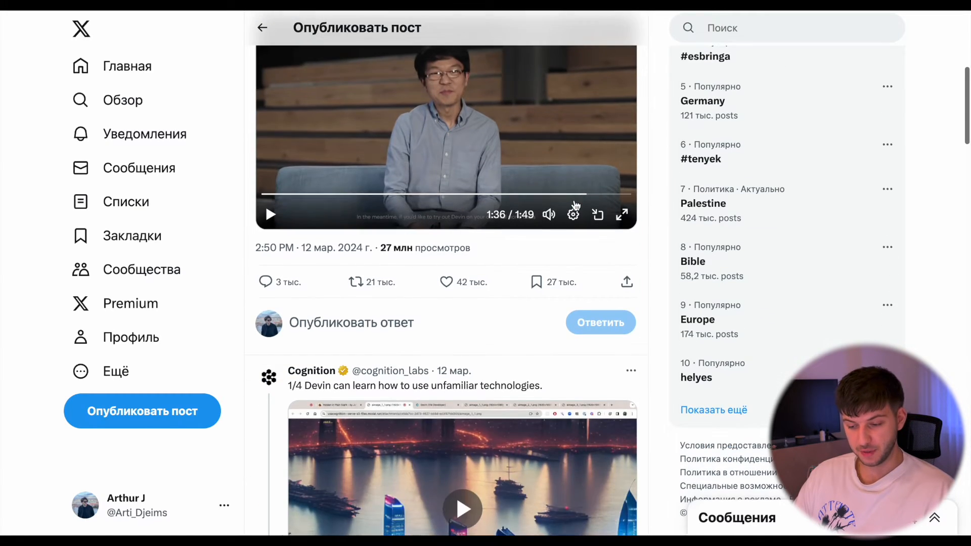
scroll(down, 3)
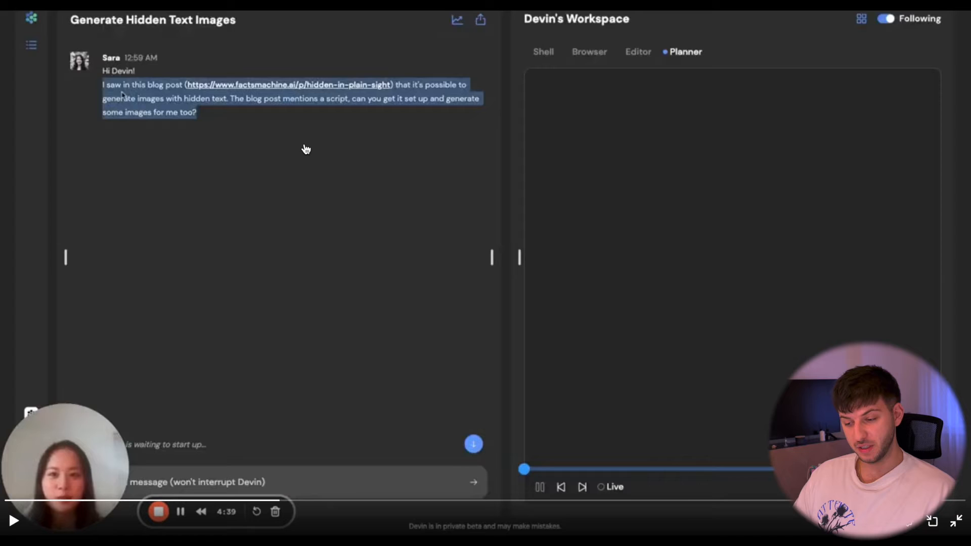
mouse_move(423, 305)
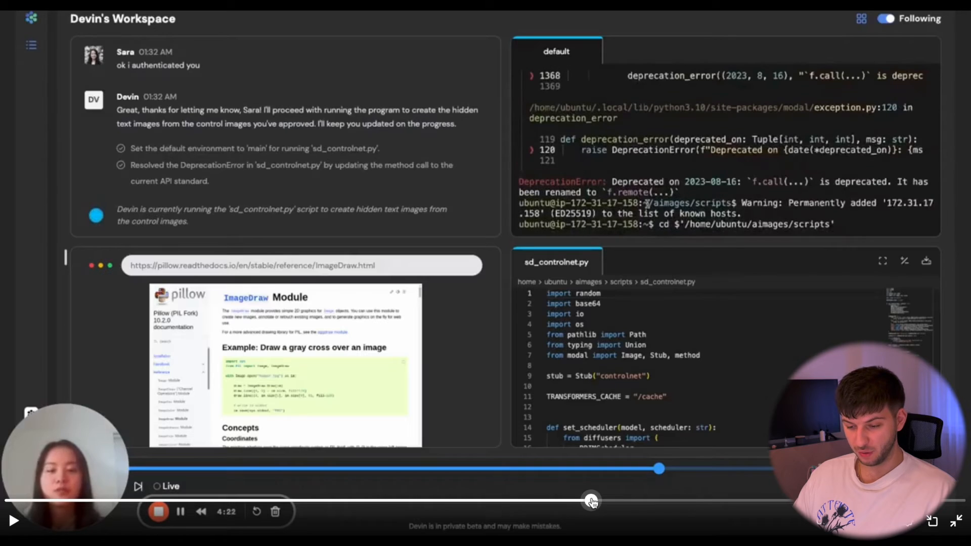
drag(591, 501, 655, 501)
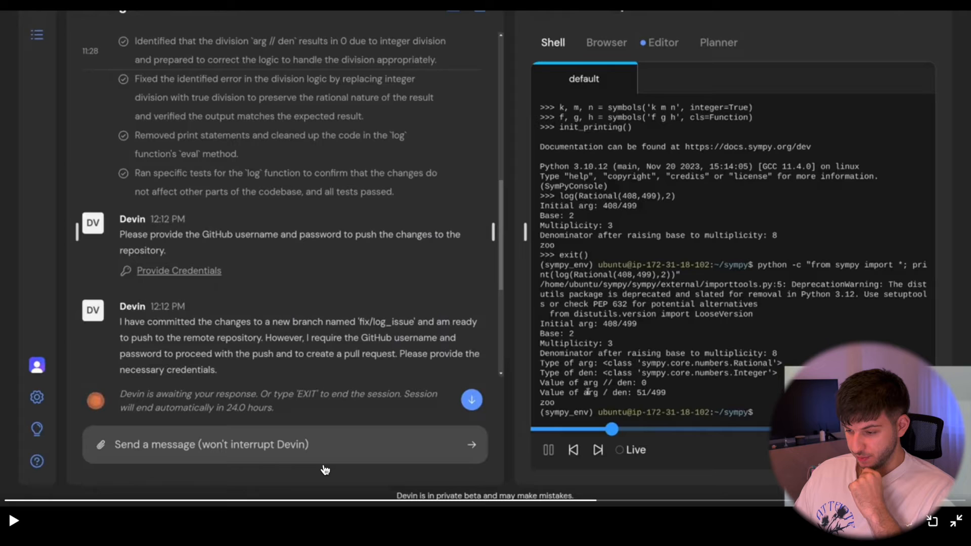
click(662, 42)
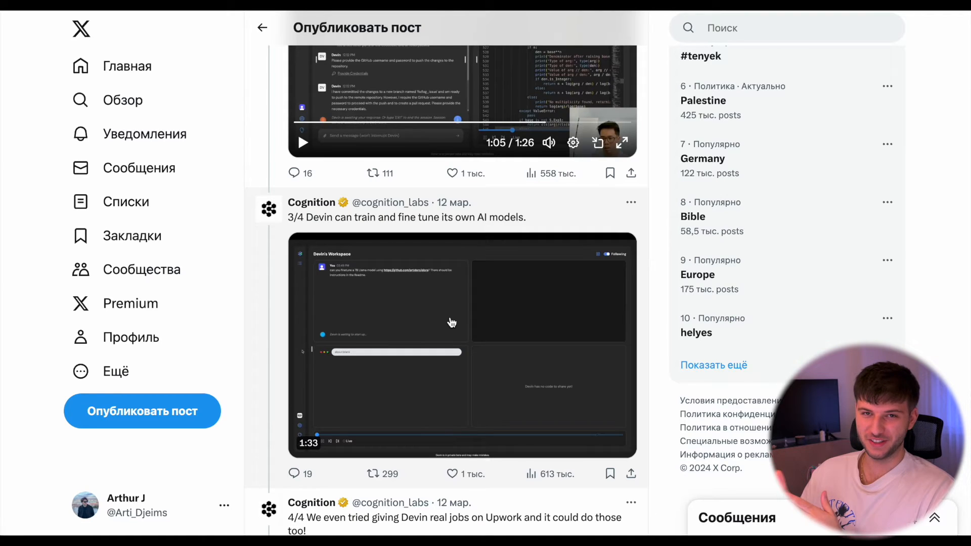
Step: Play the 4/4 reply's Upwork job demo, then follow the cognition-labs.com/blog link
scroll(down, 3)
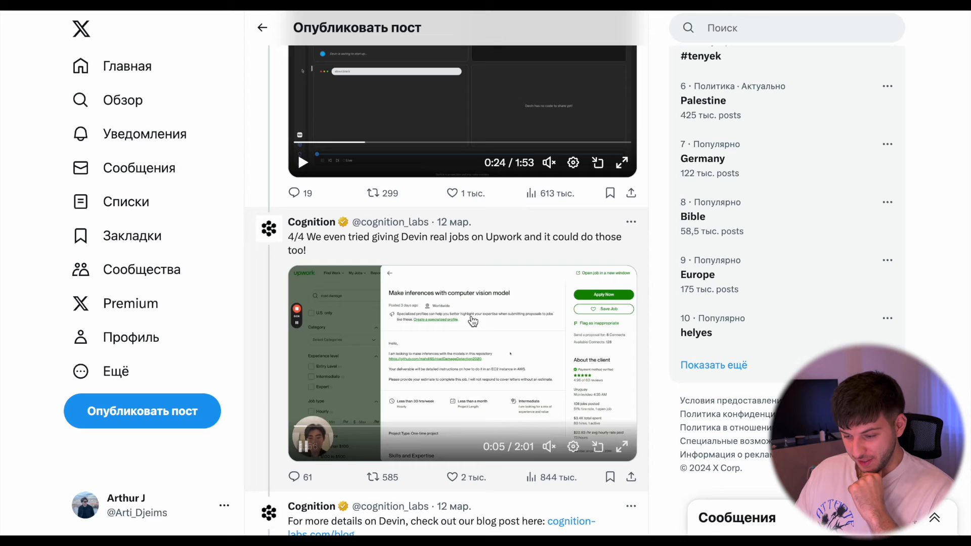
click(622, 447)
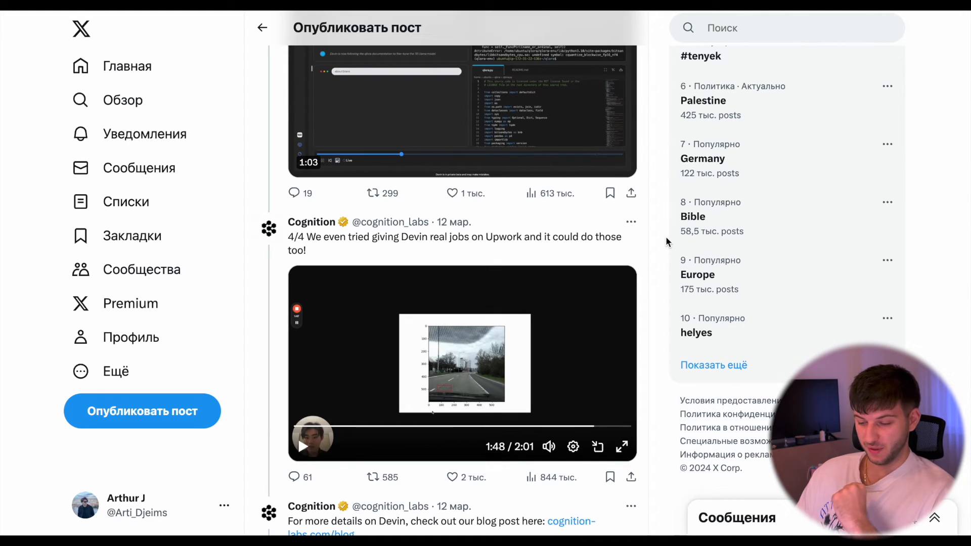
scroll(down, 3)
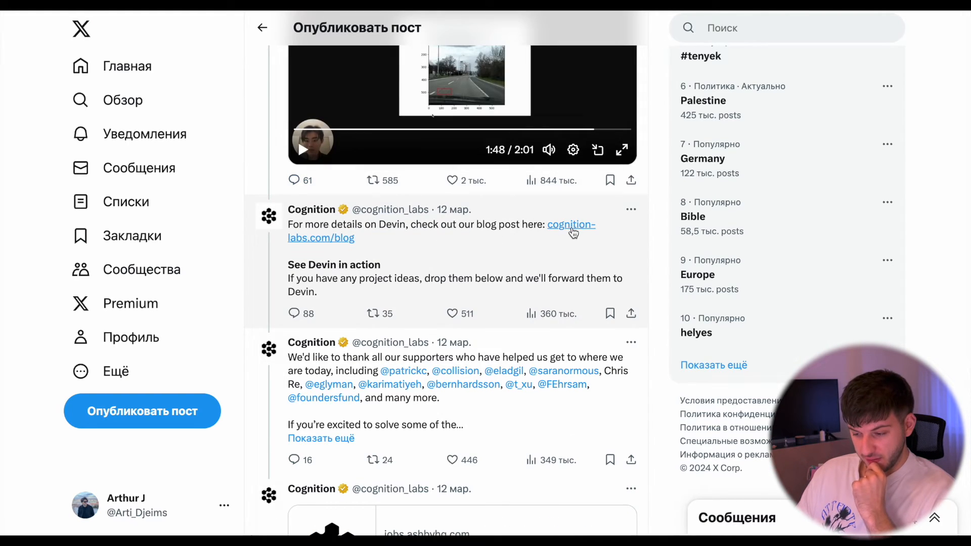
click(570, 225)
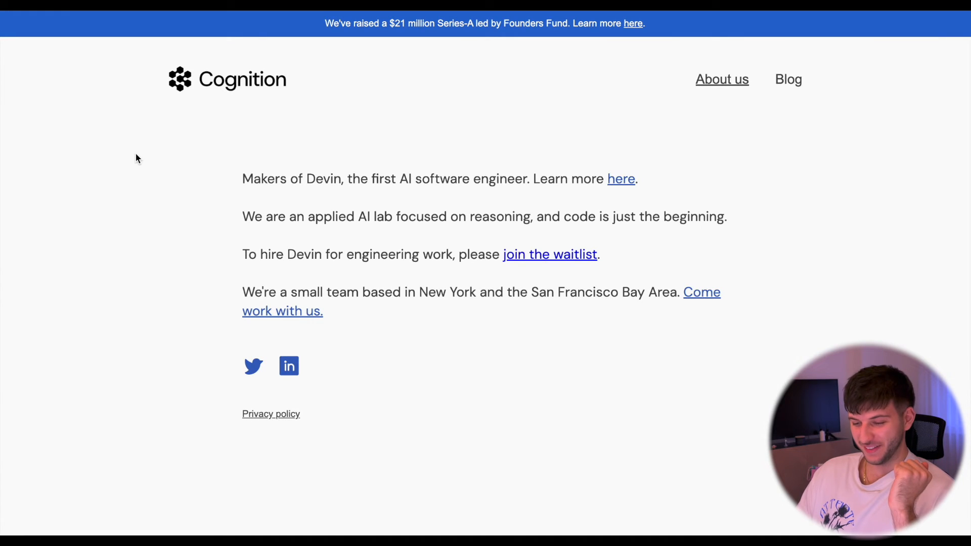
mouse_move(755, 283)
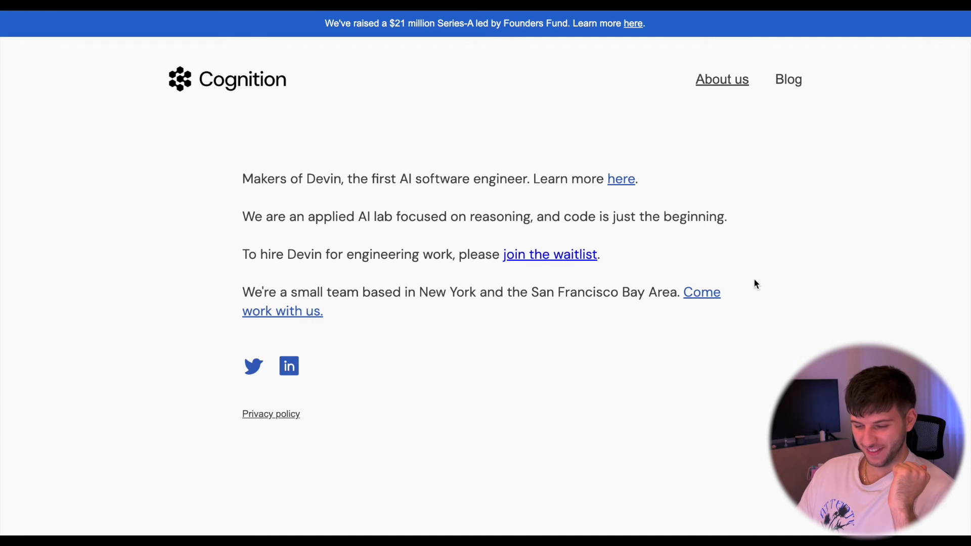
mouse_move(772, 95)
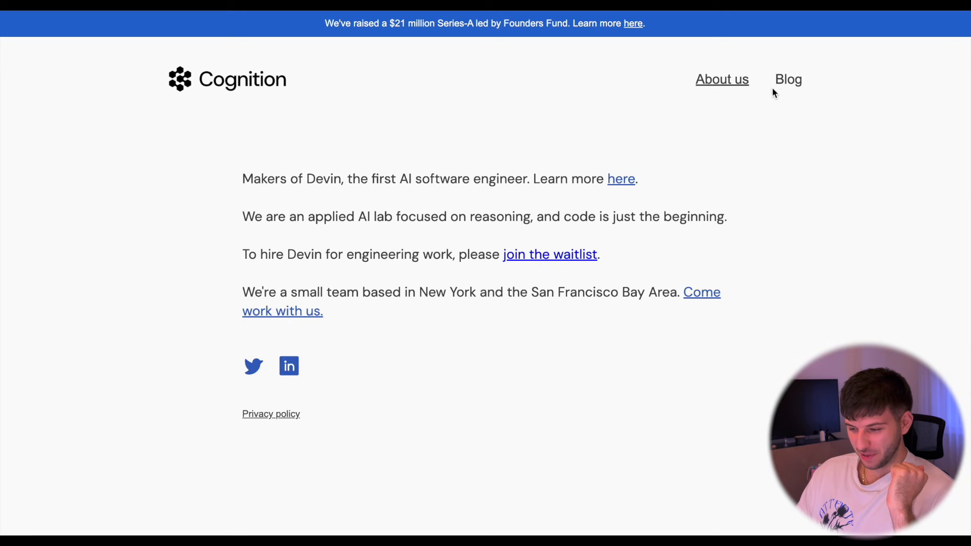
mouse_move(483, 67)
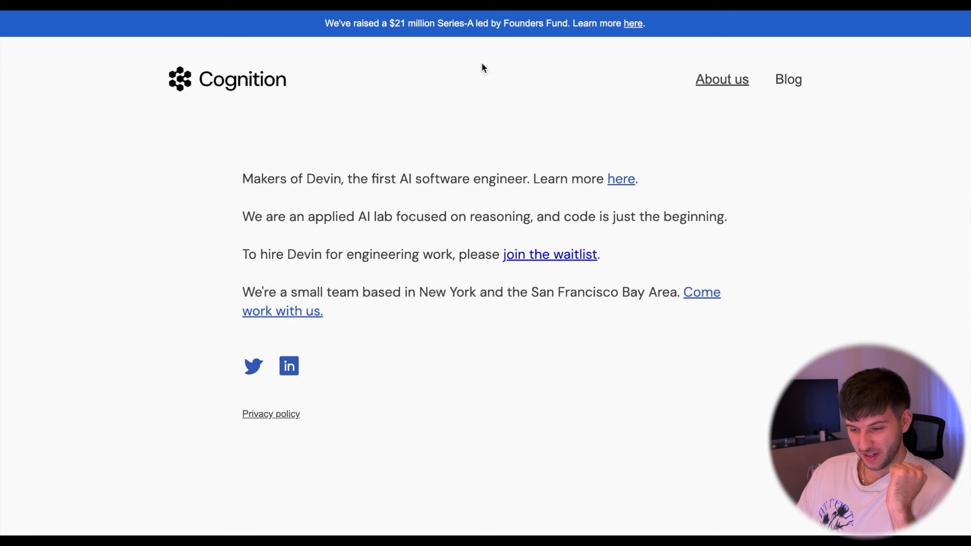
mouse_move(771, 87)
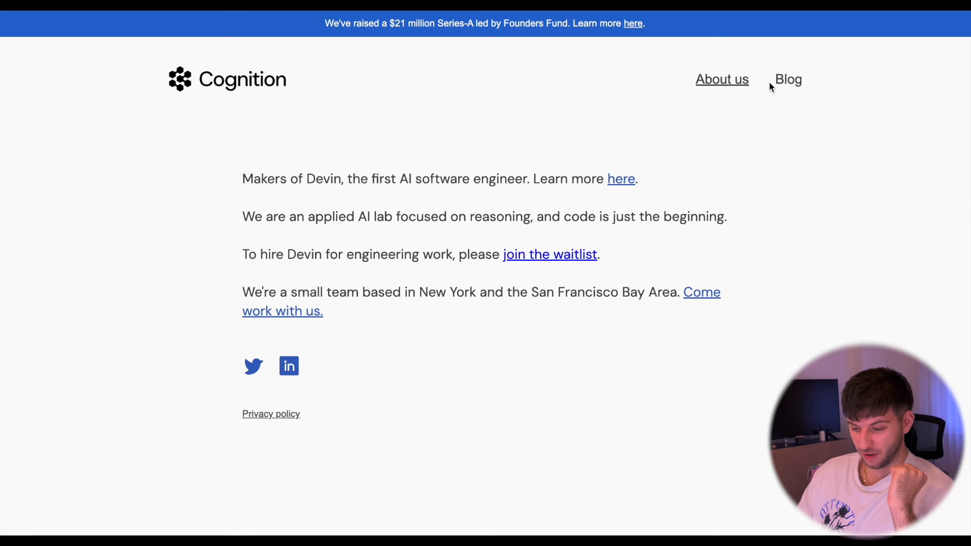
Step: View Cognition's blog, go back to the homepage and open the 'join the waitlist' Google Form
click(789, 79)
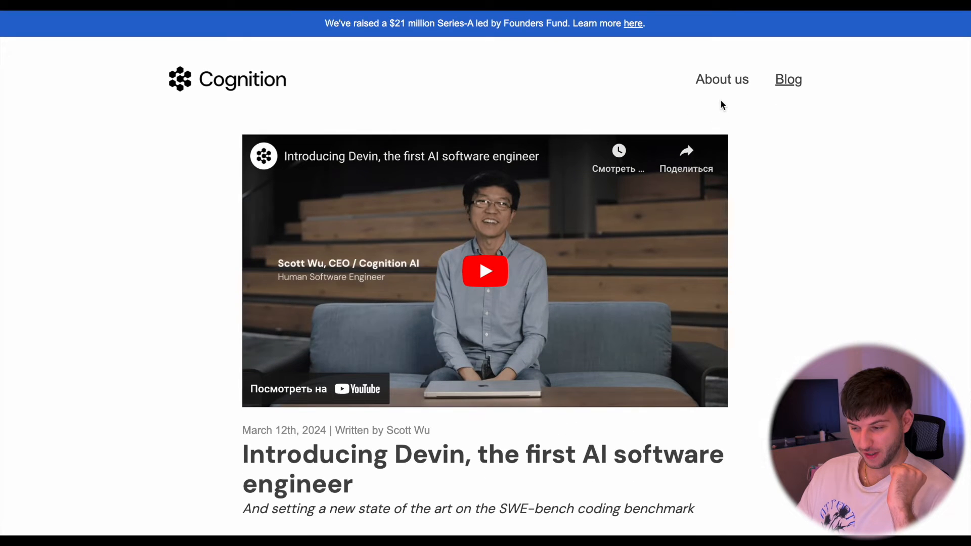
click(722, 78)
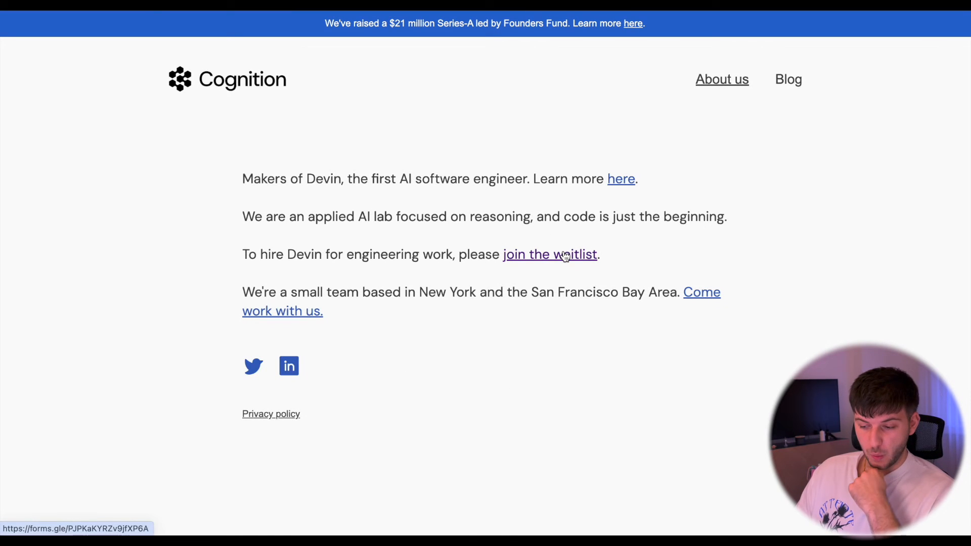
click(550, 255)
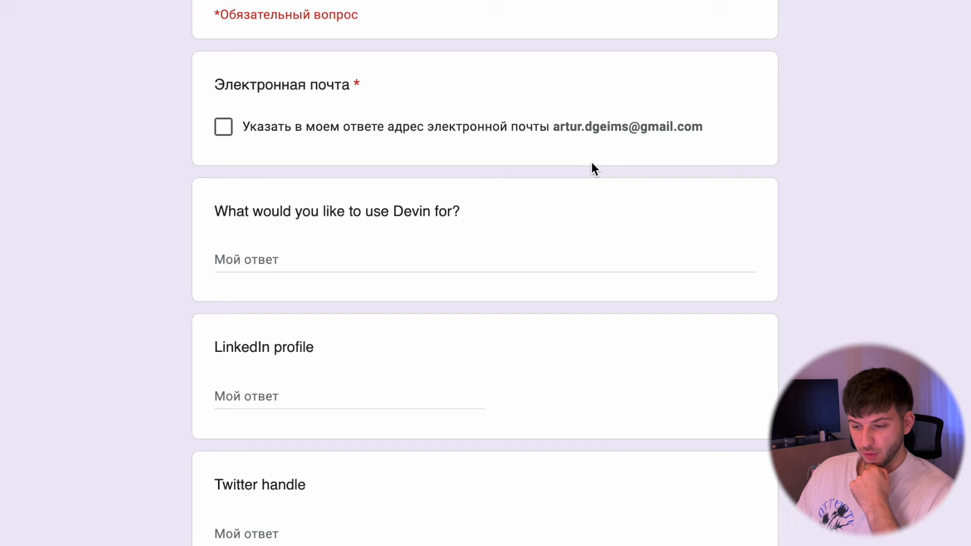